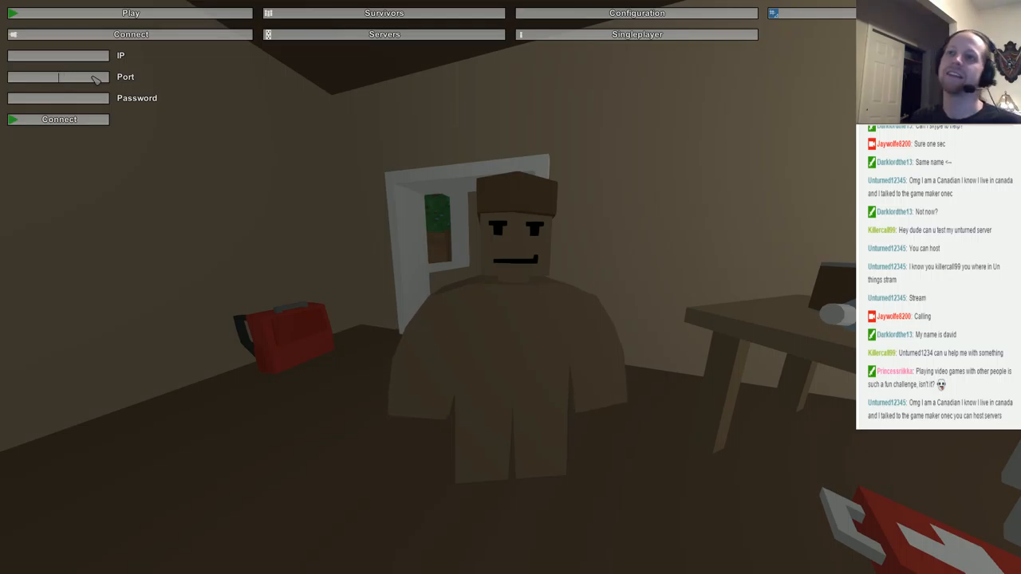
Switch to the Servers list and refresh it to load available servers.
{"action": "left_click", "coordinate": [383, 33]}
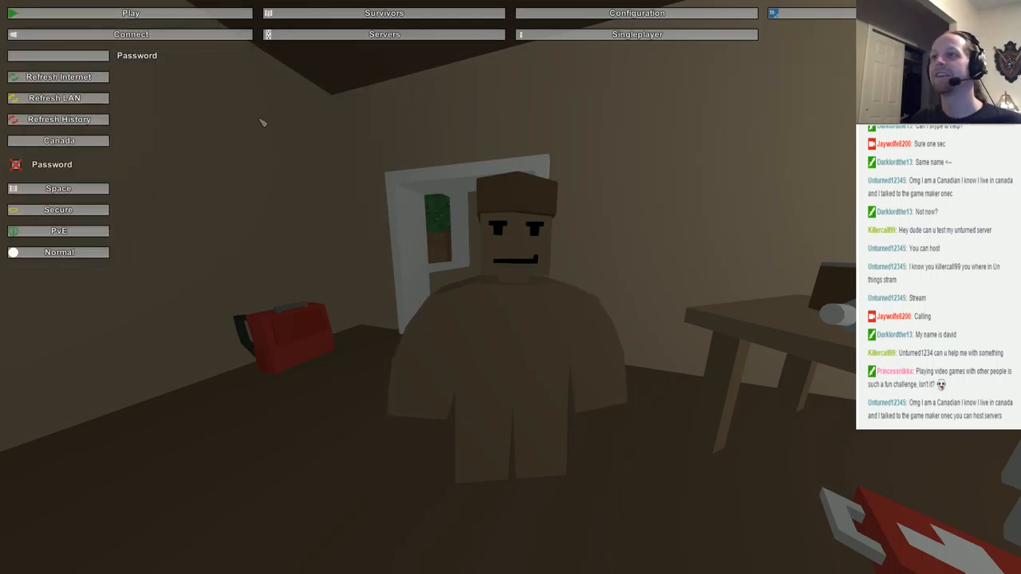
{"action": "left_click", "coordinate": [57, 77]}
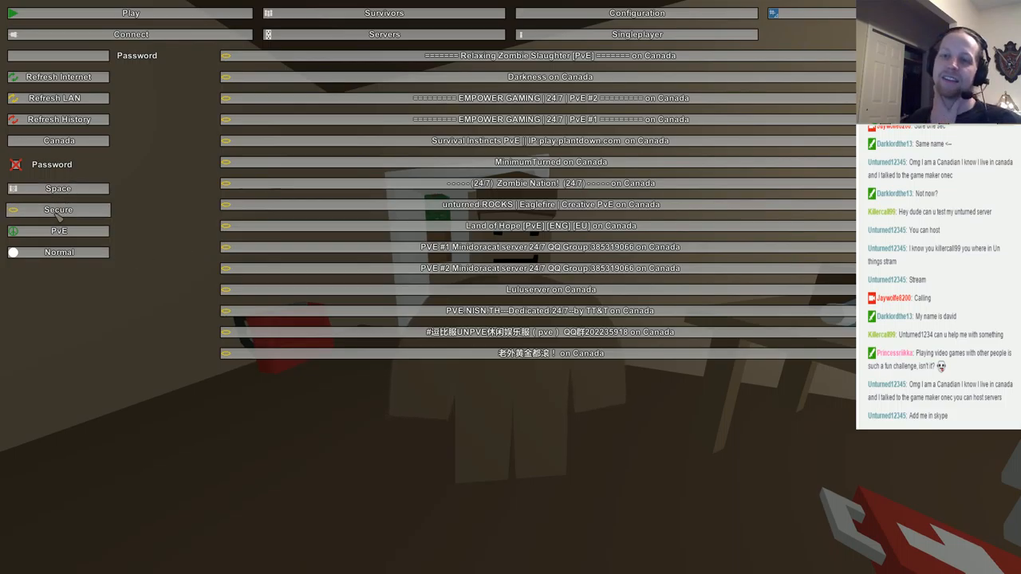
Toggle the bottom server filter, then return to the direct-connect IP form.
{"action": "left_click", "coordinate": [57, 252]}
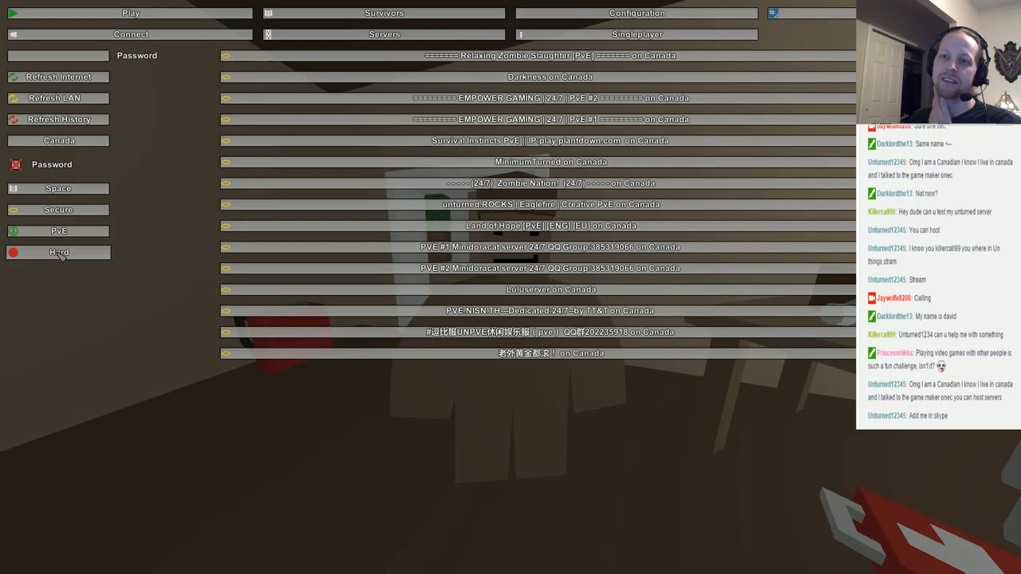
{"action": "left_click", "coordinate": [57, 252]}
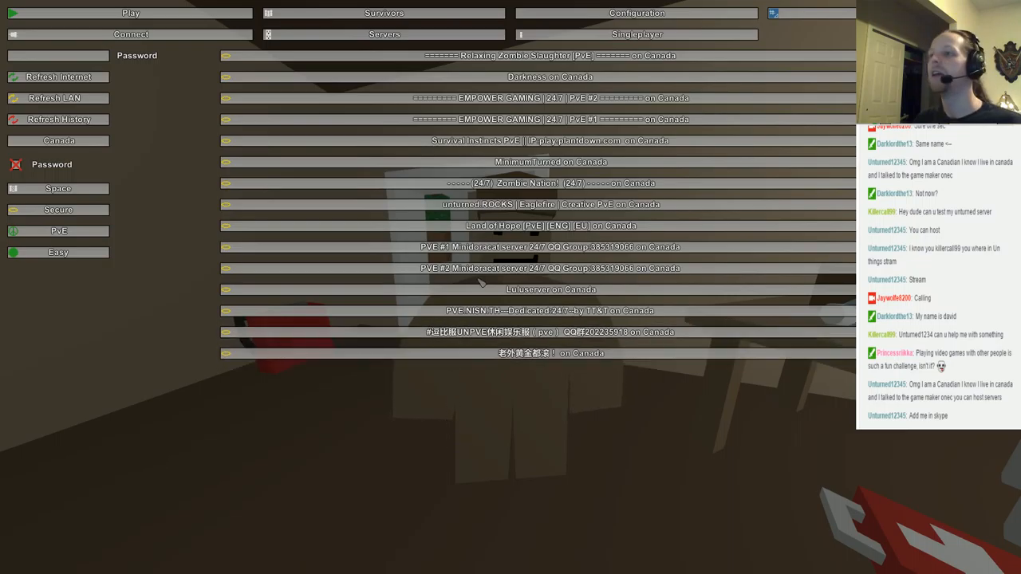
{"action": "left_click", "coordinate": [131, 35]}
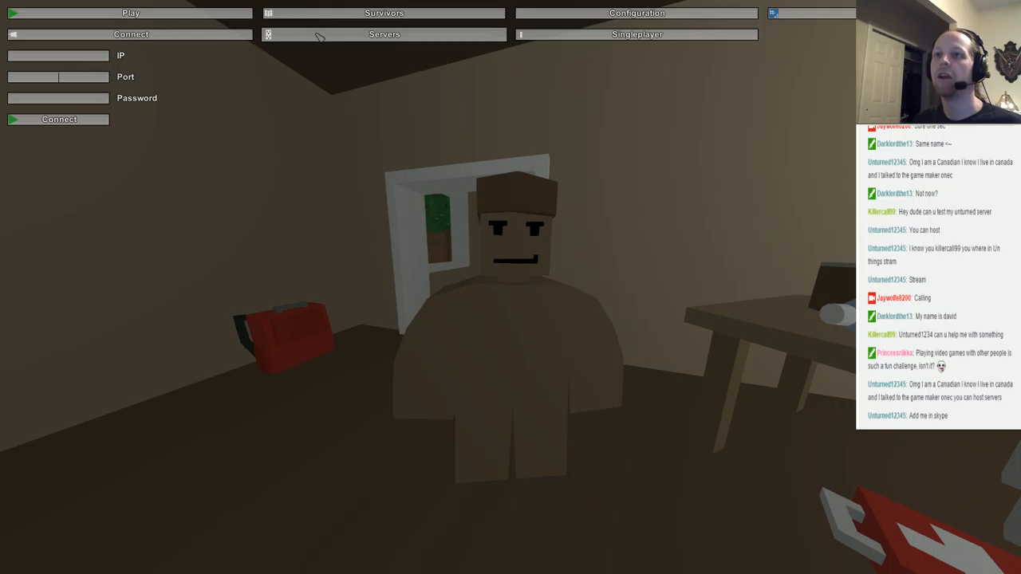
Return to the Servers list showing all servers with one filter on.
{"action": "left_click", "coordinate": [383, 33]}
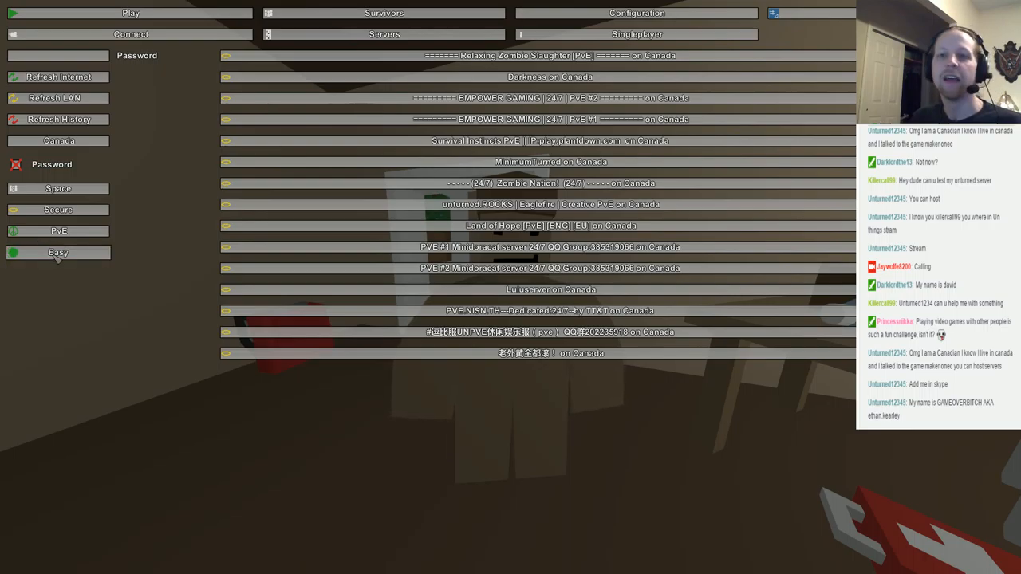
Change the bottom filter and refresh, narrowing the list to three servers.
{"action": "left_click", "coordinate": [57, 252]}
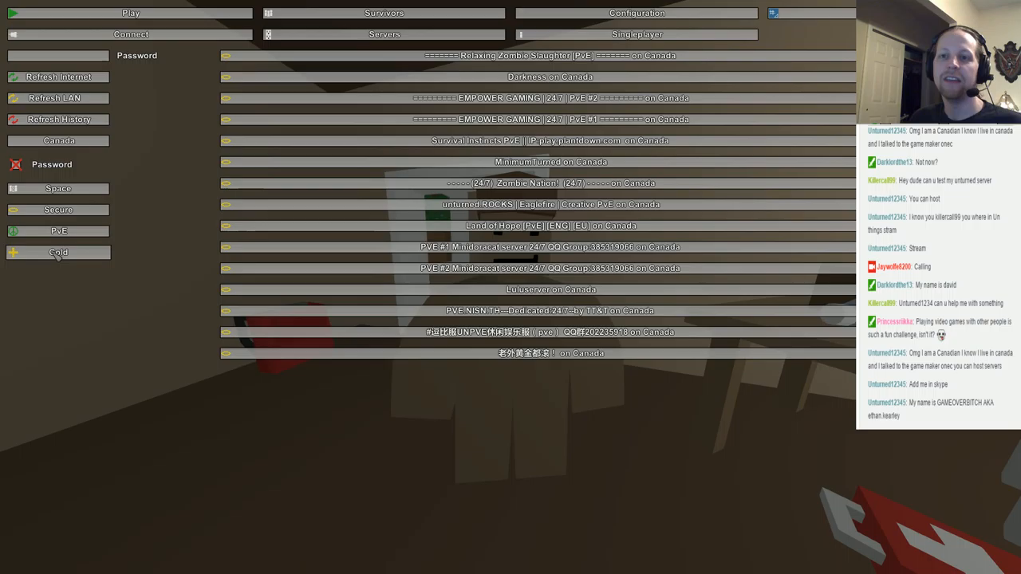
{"action": "left_click", "coordinate": [57, 252]}
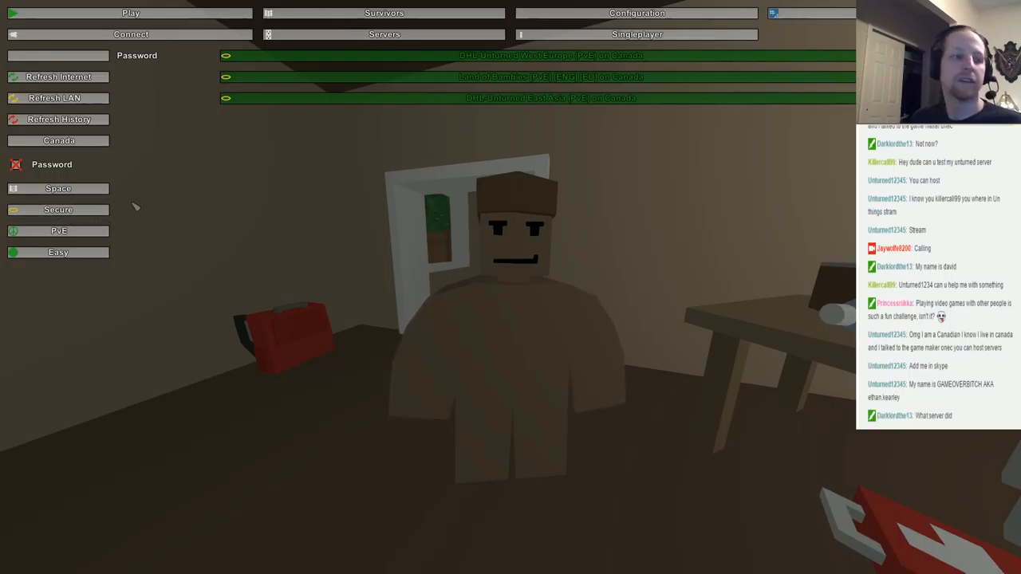
Toggle the password filter and re-search the server list with updated filters.
{"action": "left_click", "coordinate": [57, 76]}
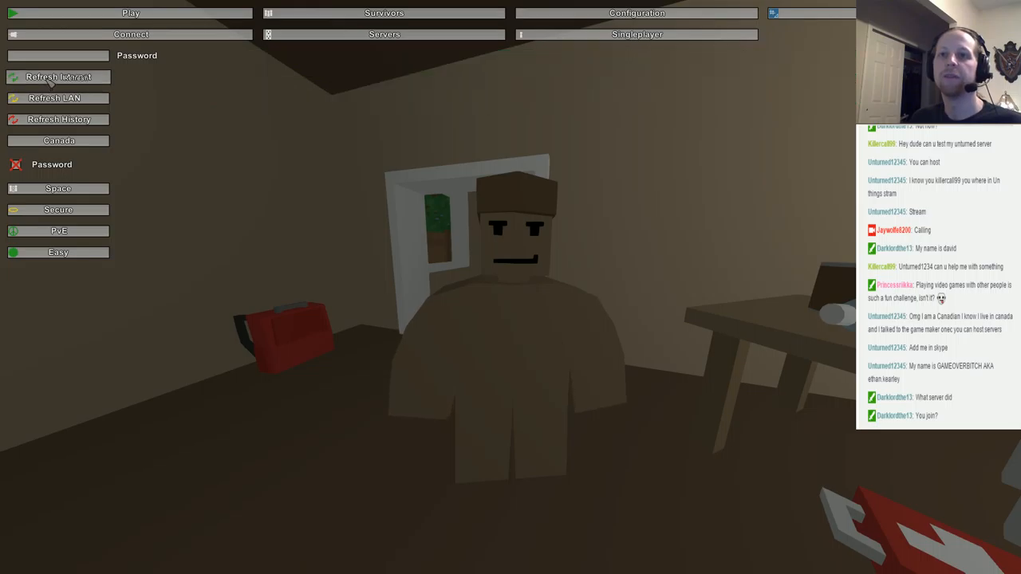
{"action": "left_click", "coordinate": [57, 76]}
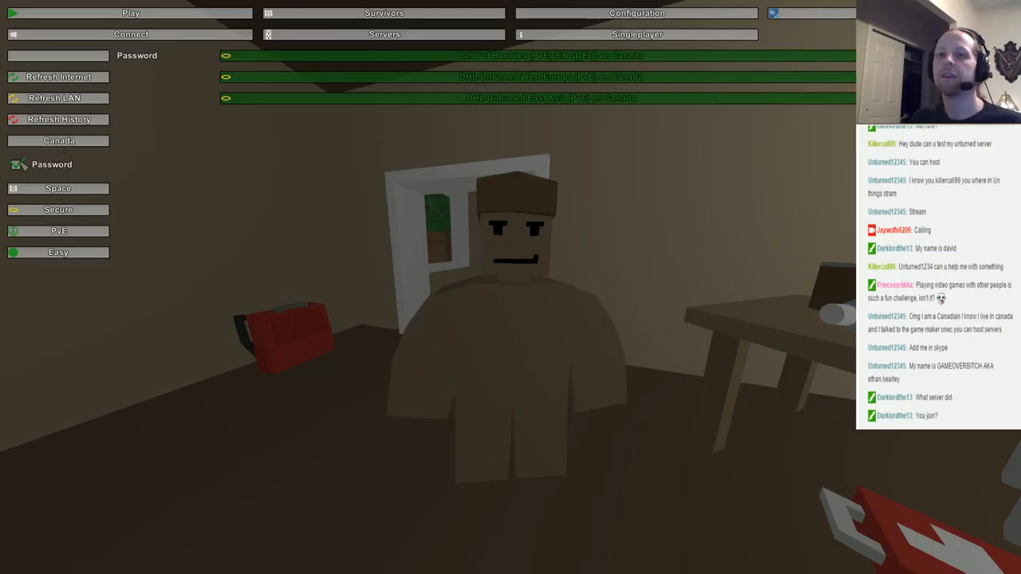
{"action": "left_click", "coordinate": [58, 77]}
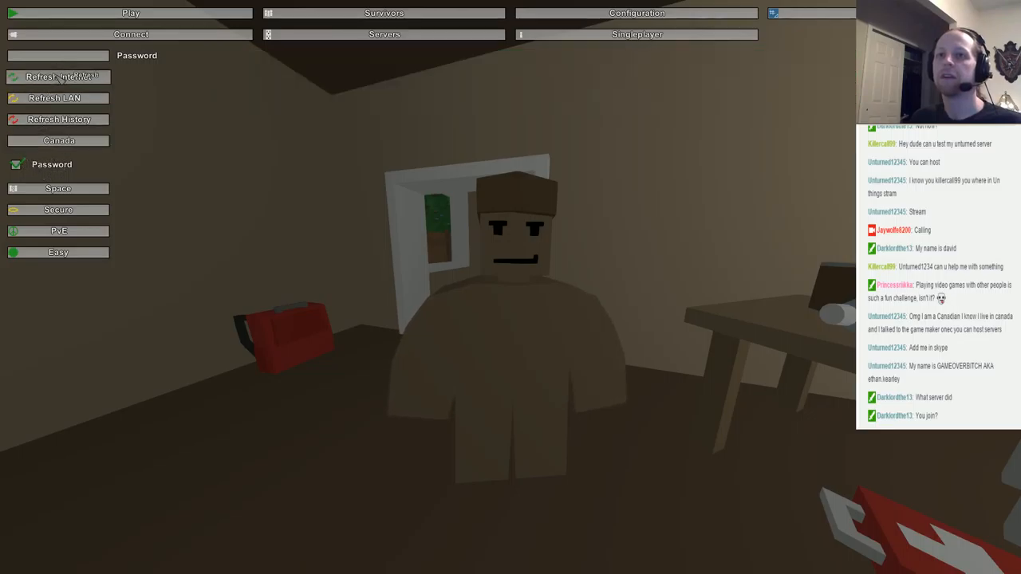
{"action": "left_click", "coordinate": [58, 77]}
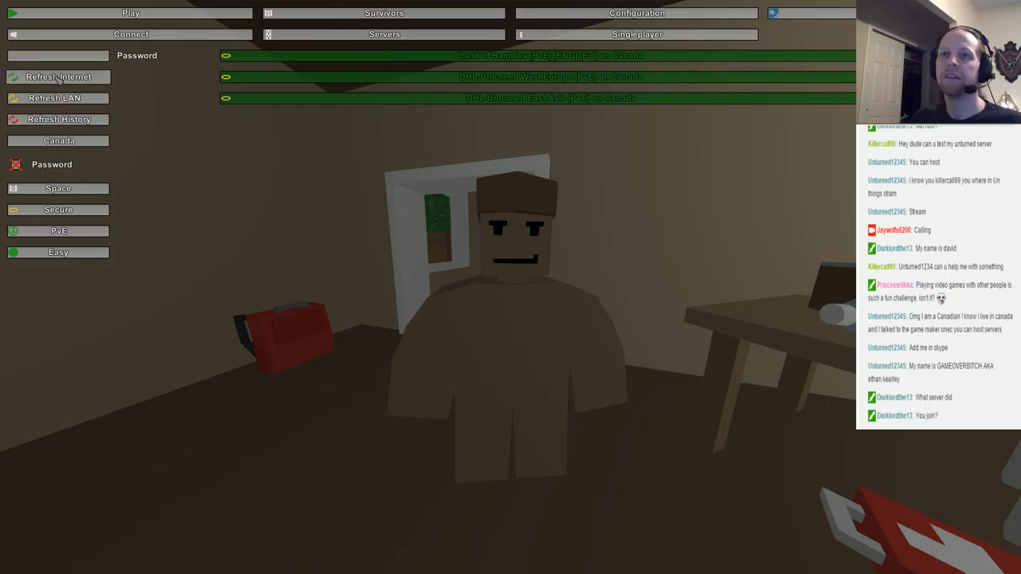
{"action": "mouse_move", "coordinate": [476, 134]}
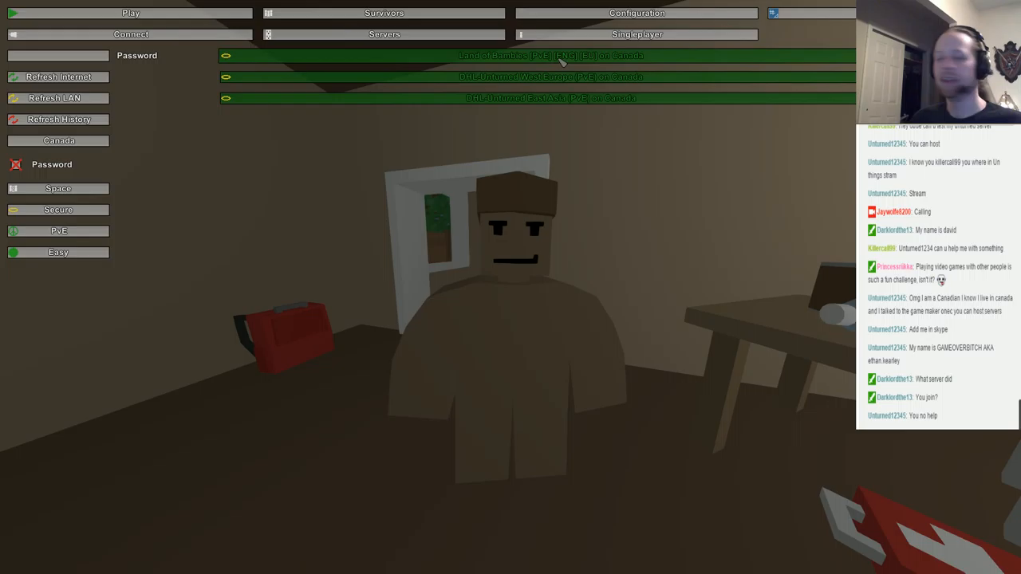
Back out to the main menu and bring up the Play options.
{"action": "left_click", "coordinate": [131, 13]}
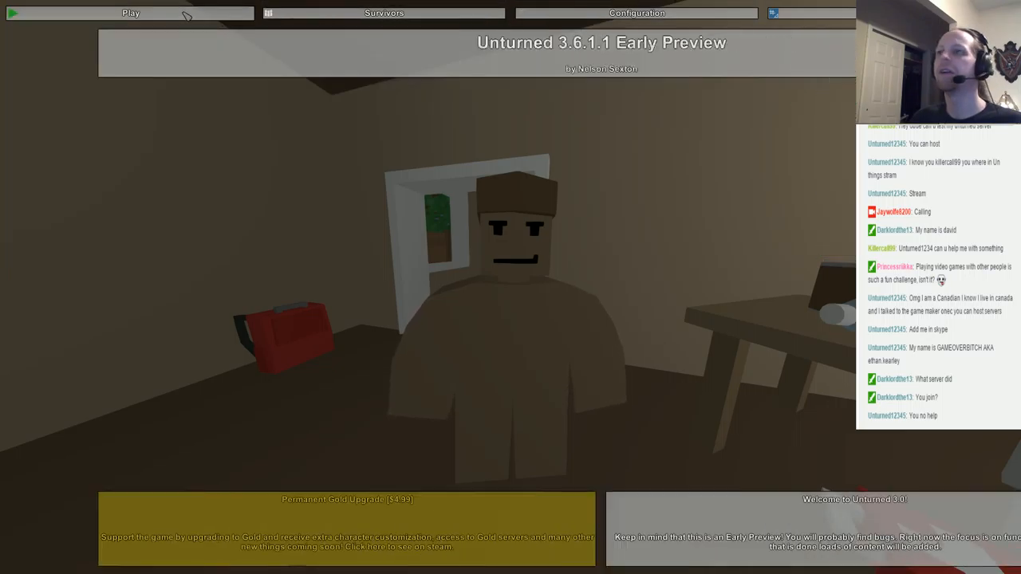
{"action": "left_click", "coordinate": [130, 13]}
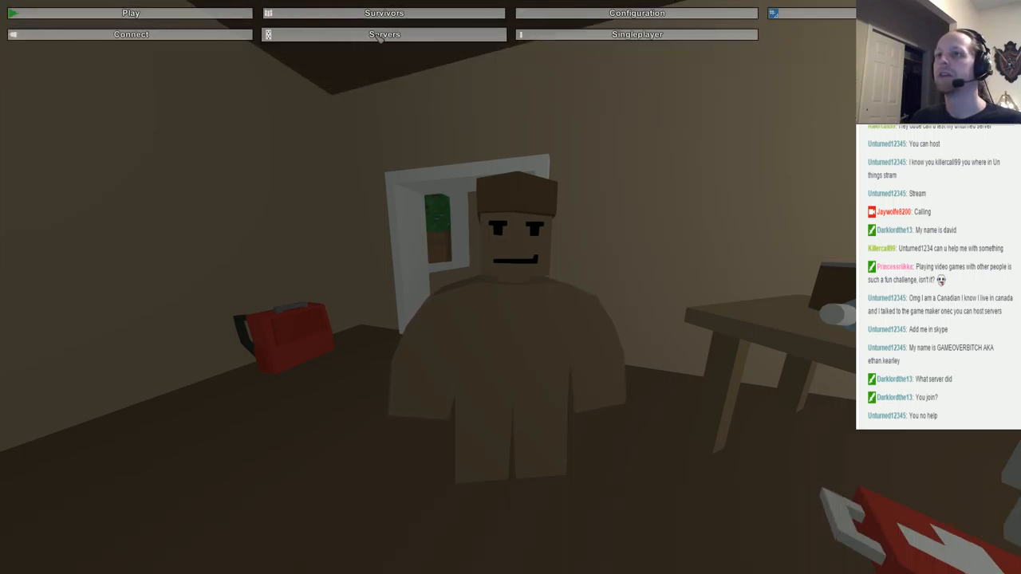
Go to the Servers list and join the Canada server, starting the map load.
{"action": "left_click", "coordinate": [383, 35]}
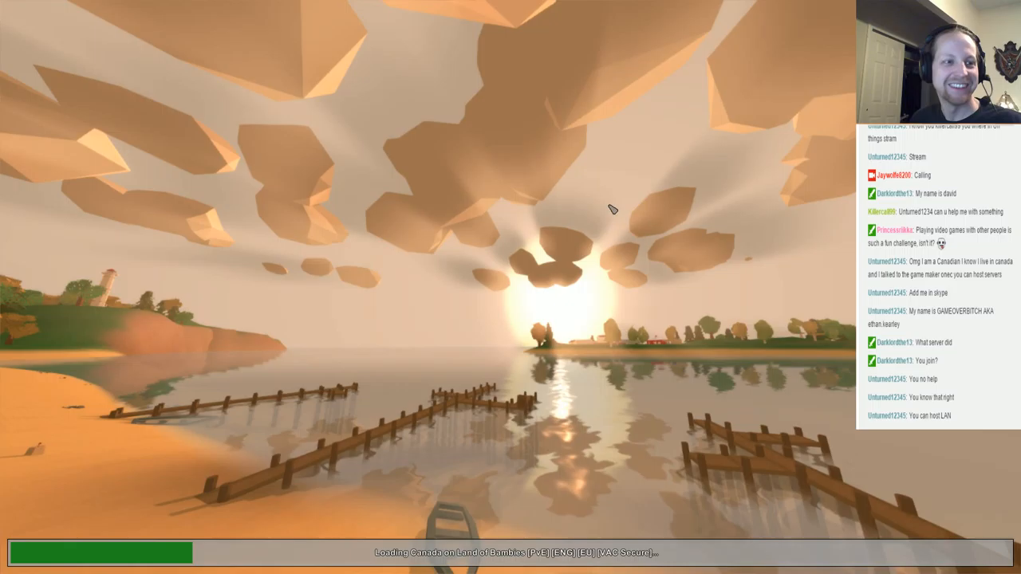
{"action": "mouse_move", "coordinate": [536, 300]}
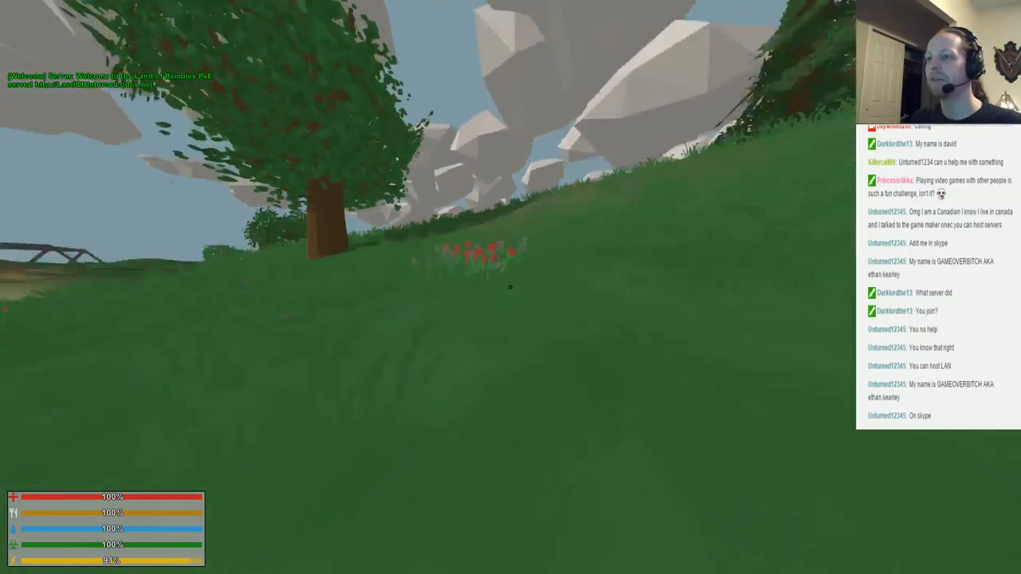
{"action": "mouse_move", "coordinate": [511, 287]}
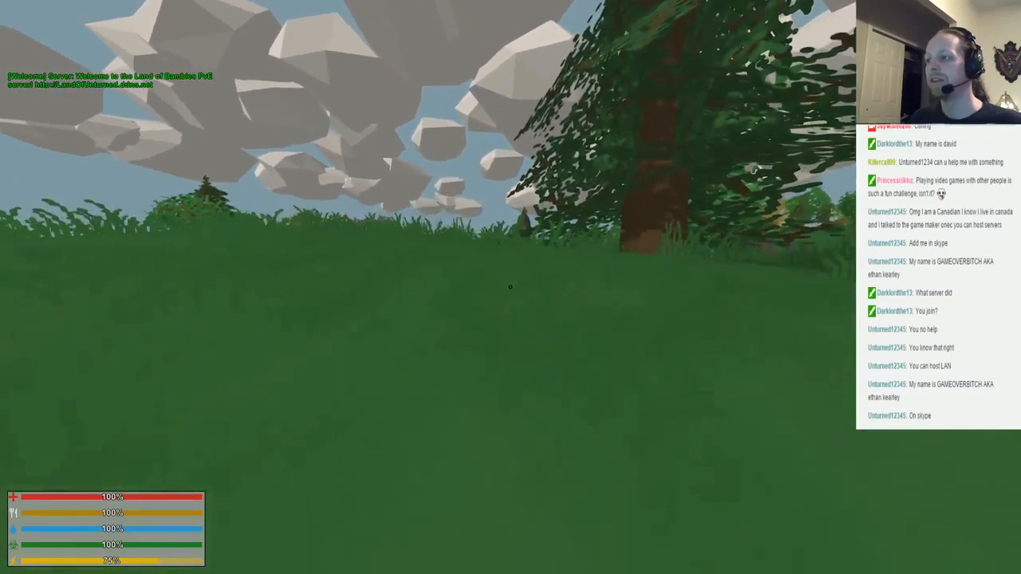
{"action": "mouse_move", "coordinate": [510, 288]}
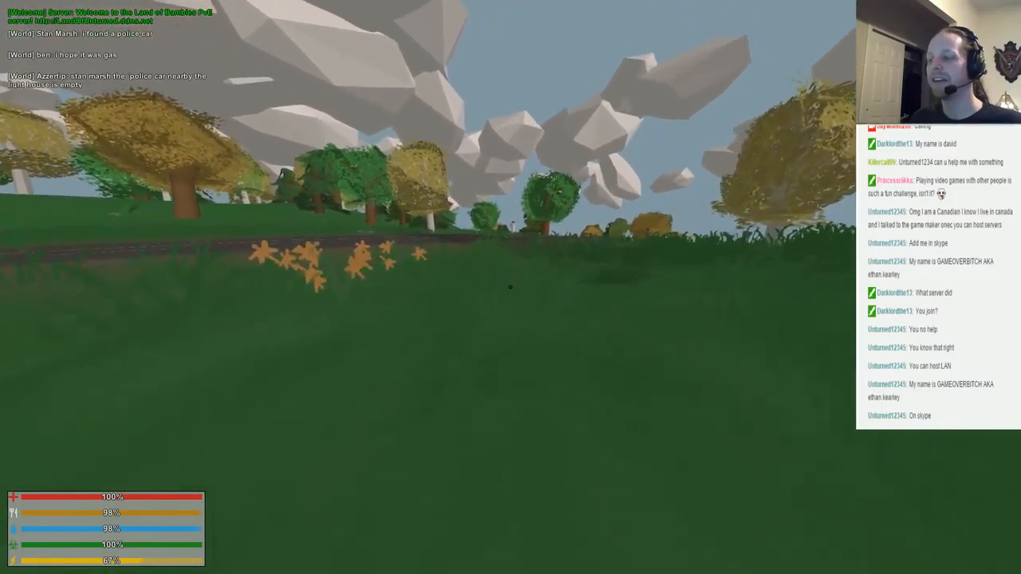
{"action": "mouse_move", "coordinate": [510, 287]}
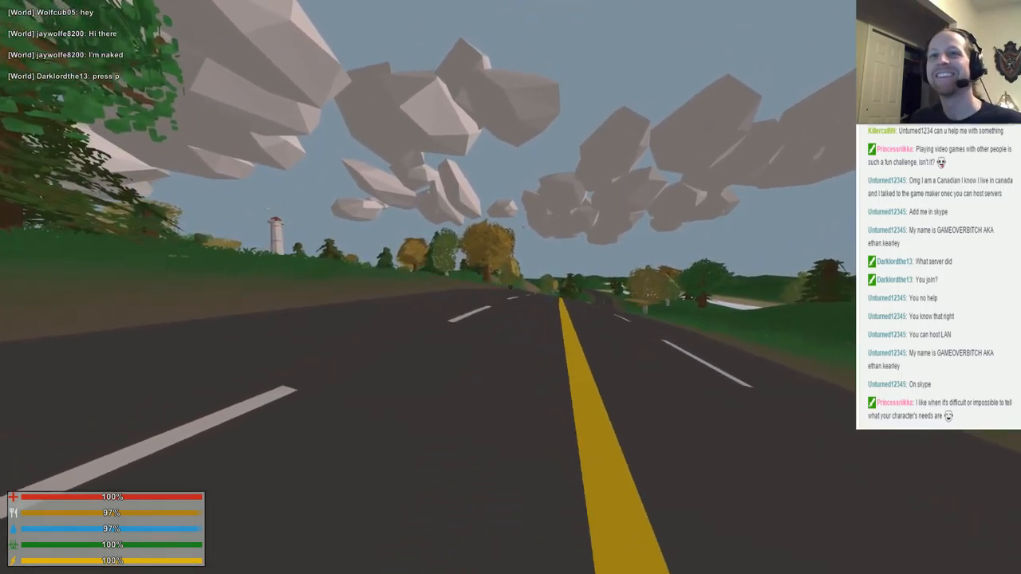
Head down the road toward the distant lighthouse.
{"action": "key", "text": "p"}
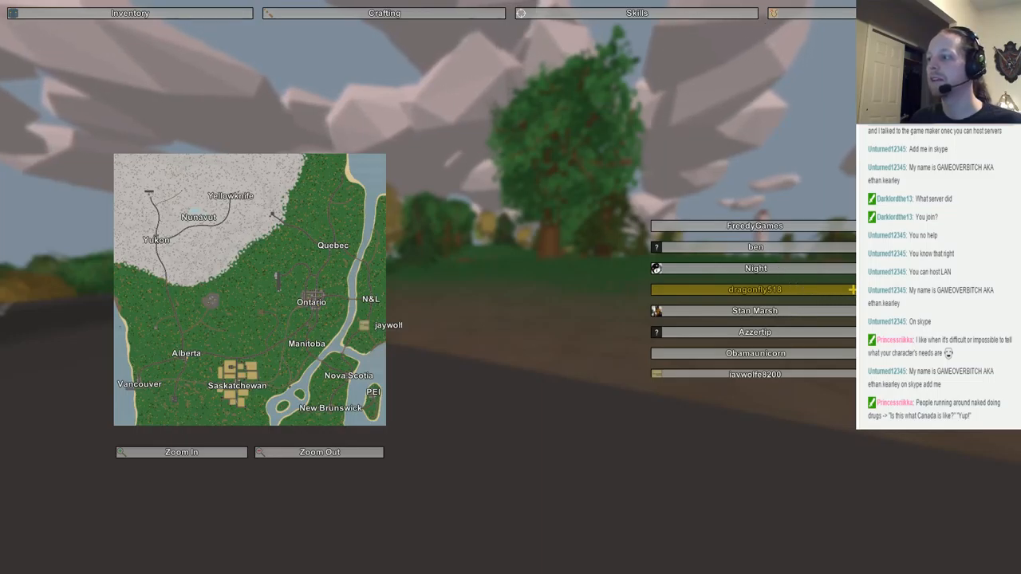
Scroll through the connected players list beside the Canada map.
{"action": "scroll", "scroll_direction": "down", "scroll_amount": 3}
{"action": "type", "text": "I am"}
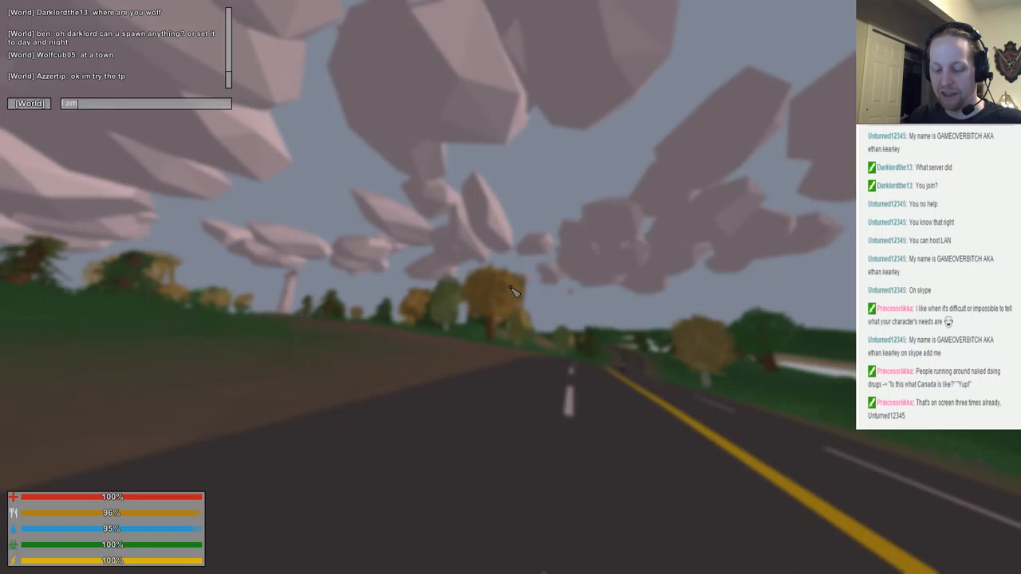
Send the world chat message 'by a light' as a car approaches.
{"action": "type", "text": "by a light"}
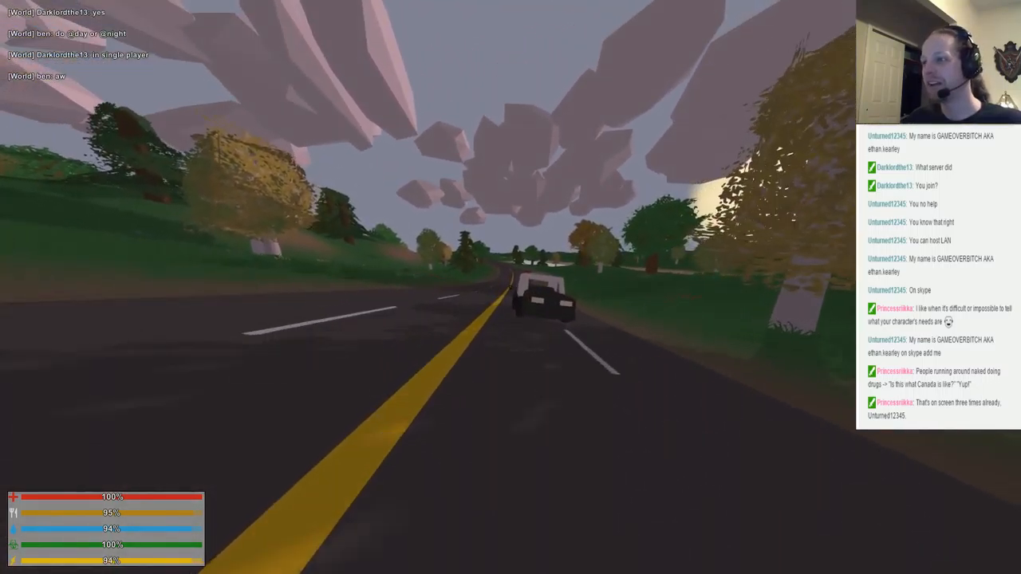
{"action": "mouse_move", "coordinate": [510, 288]}
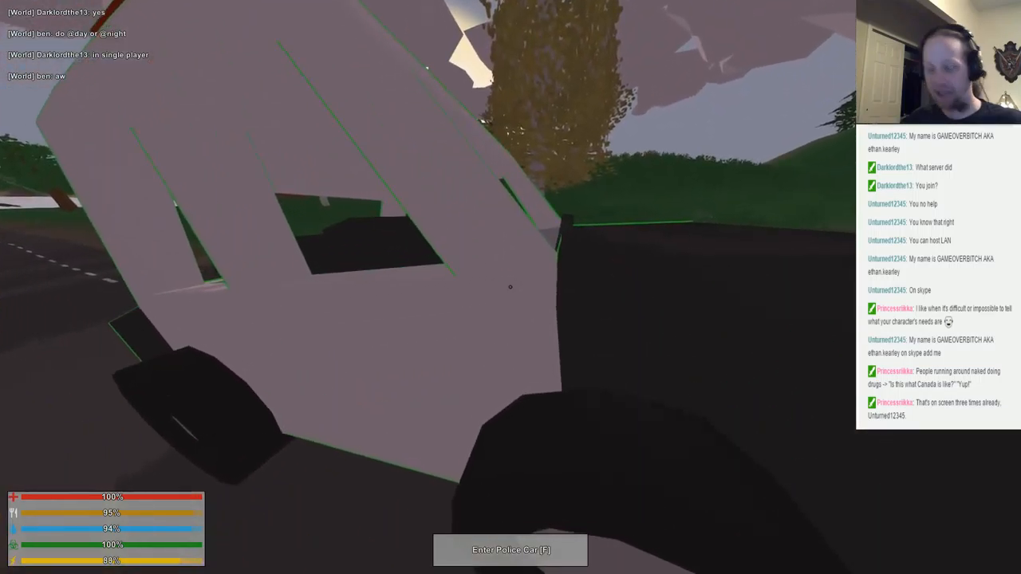
Get into the nearby car, check the map for bearings, then close it.
{"action": "key", "text": "f"}
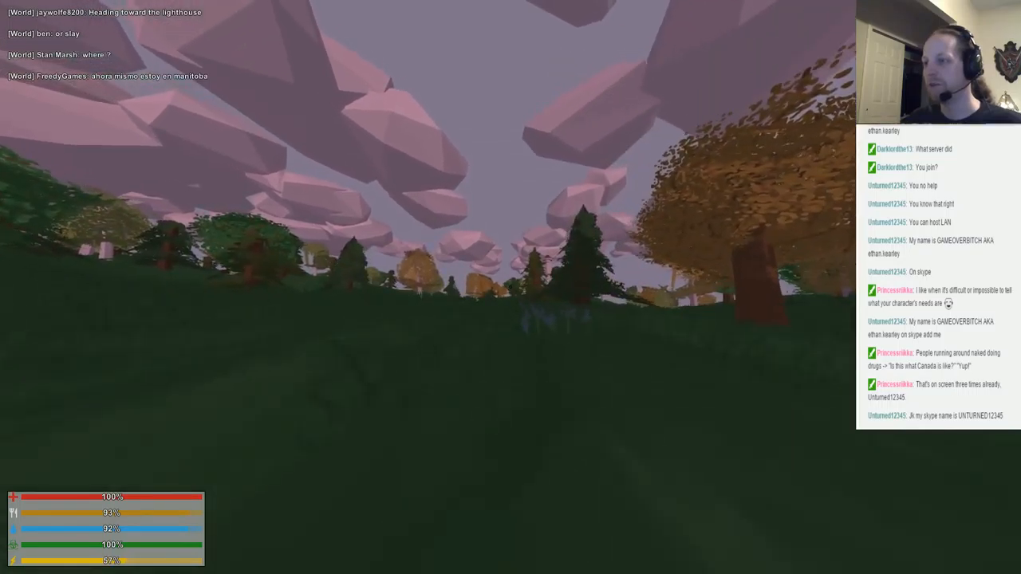
{"action": "key", "text": "Tab"}
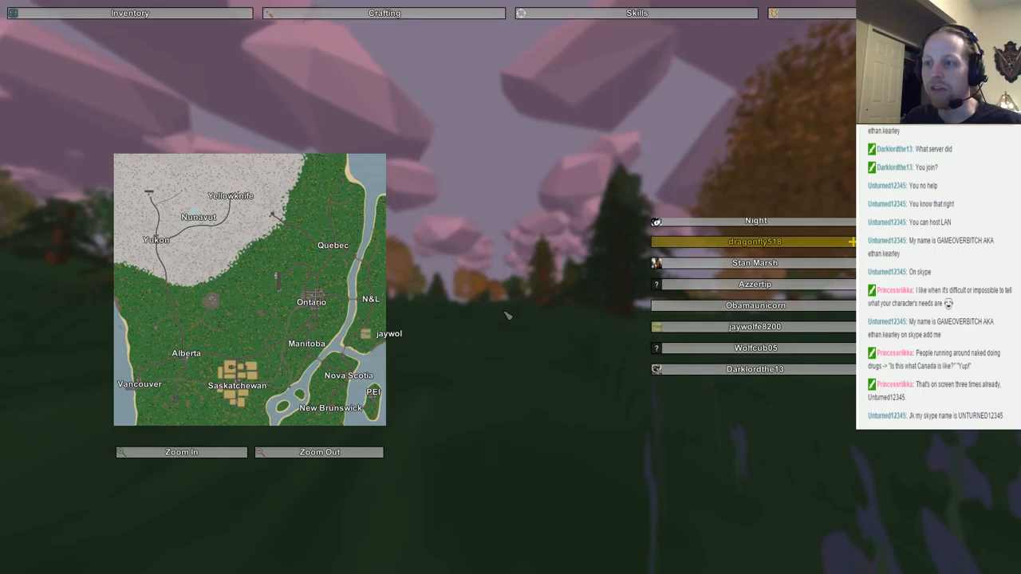
{"action": "key", "text": "escape"}
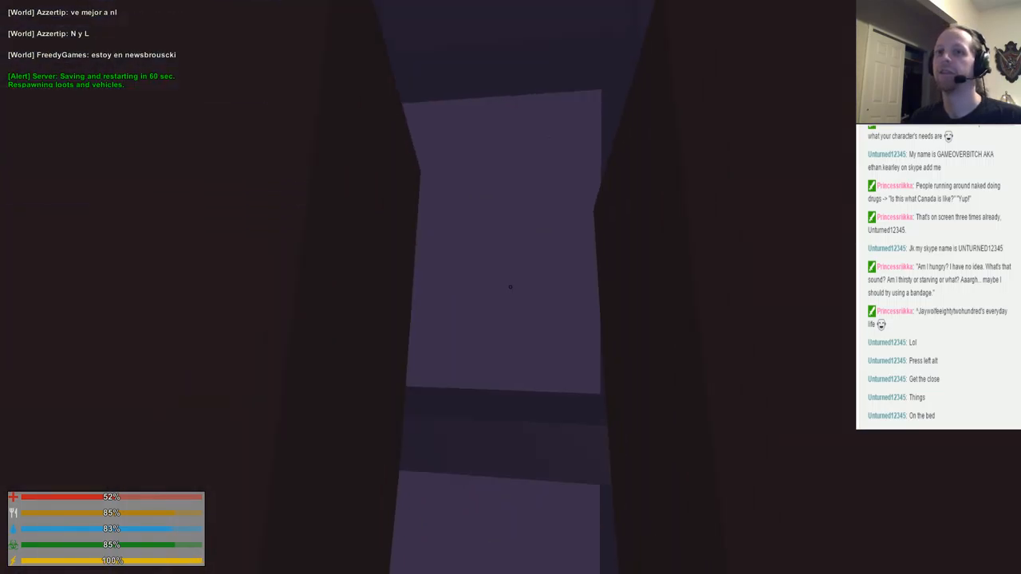
{"action": "mouse_move", "coordinate": [511, 287]}
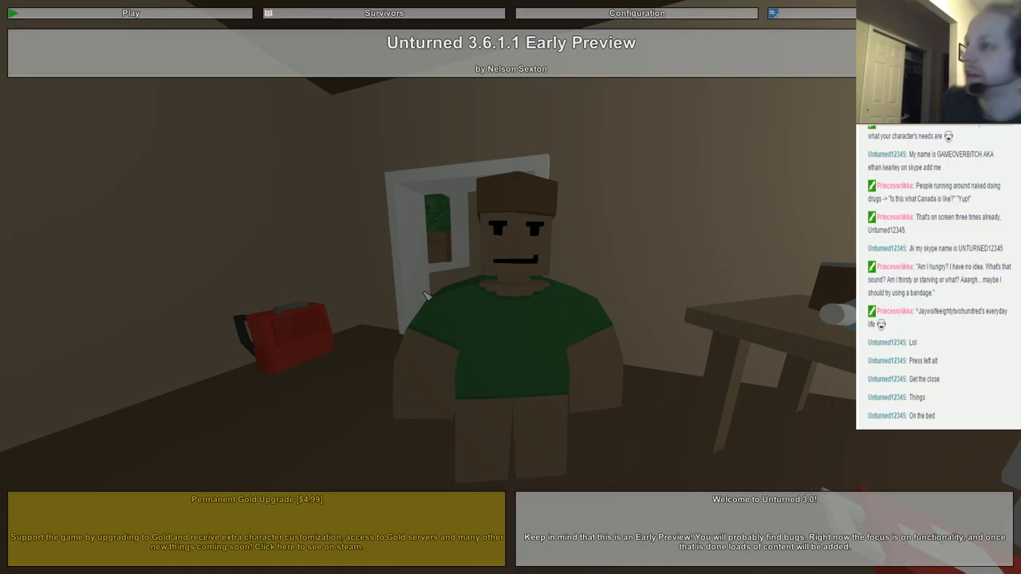
{"action": "mouse_move", "coordinate": [534, 279]}
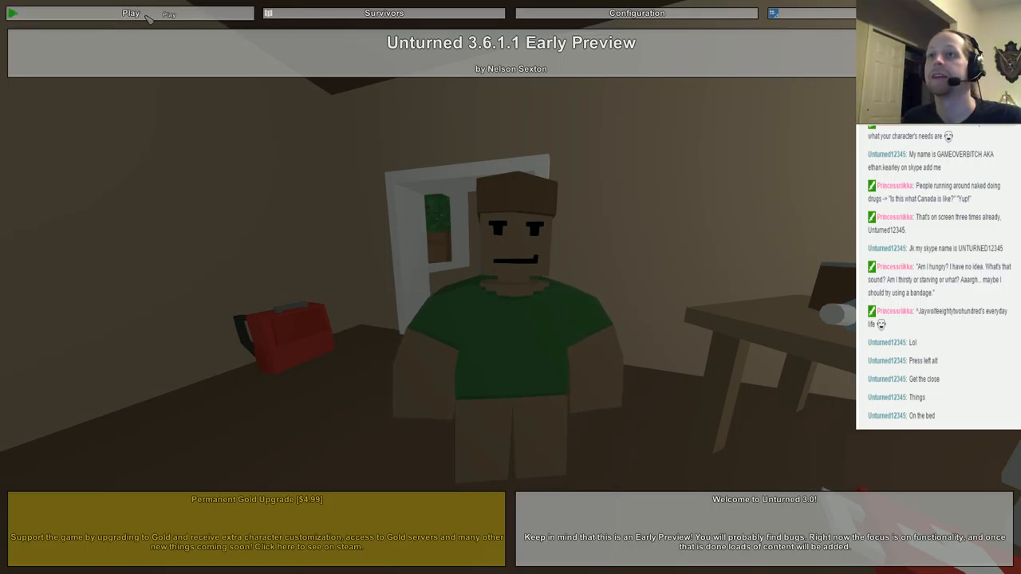
Bring up the play options (Connect, Servers, Singleplayer) from the main menu.
{"action": "left_click", "coordinate": [131, 13]}
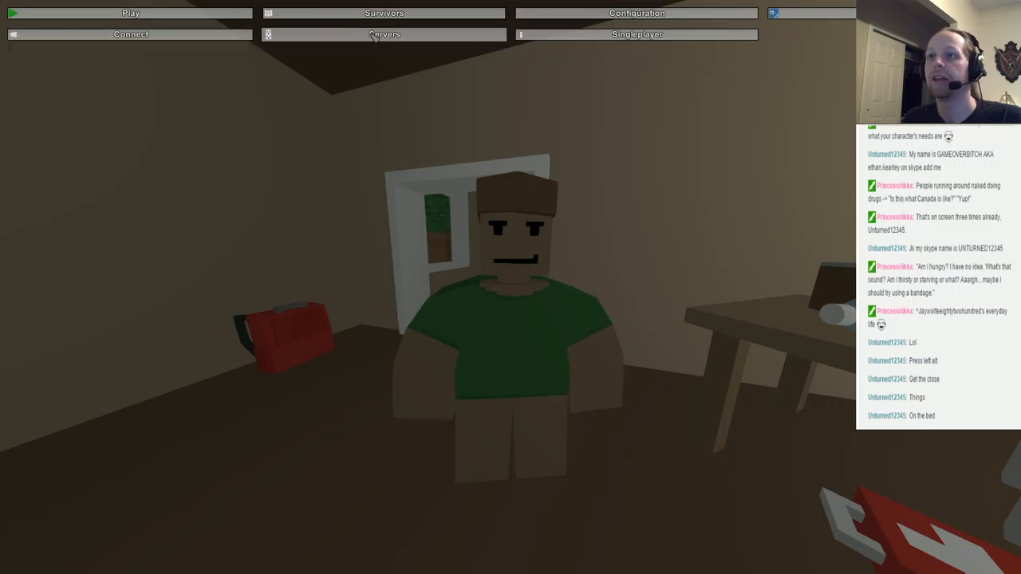
Show the server browser and refresh the internet server list several times until it reloads.
{"action": "left_click", "coordinate": [385, 35]}
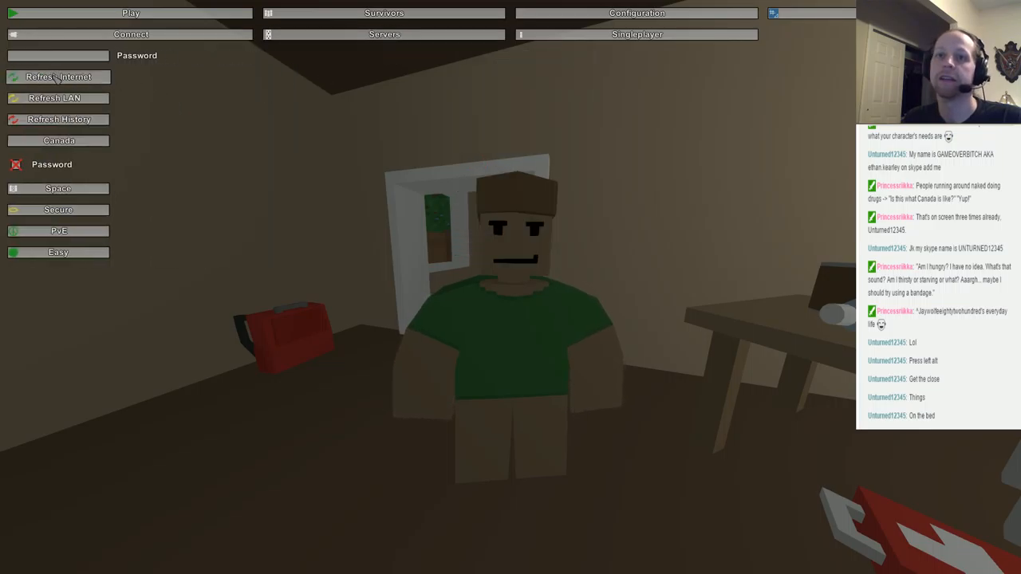
{"action": "left_click", "coordinate": [58, 77]}
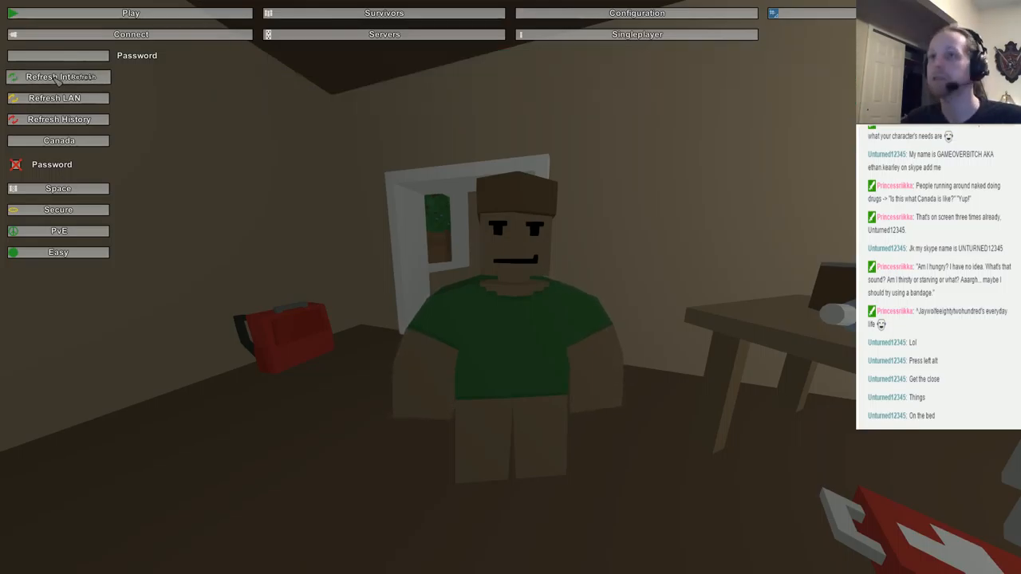
{"action": "left_click", "coordinate": [58, 77]}
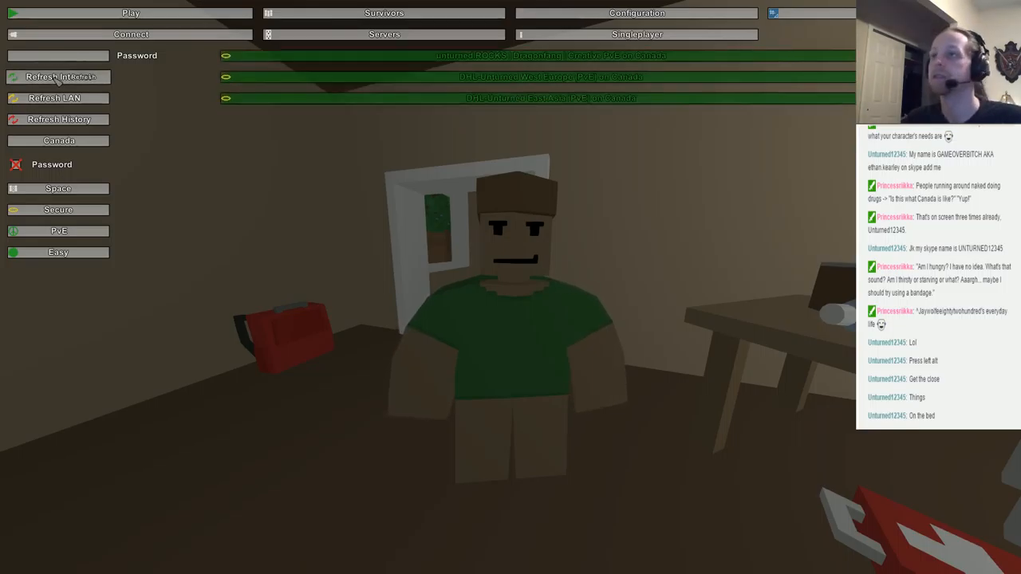
{"action": "left_click", "coordinate": [57, 76]}
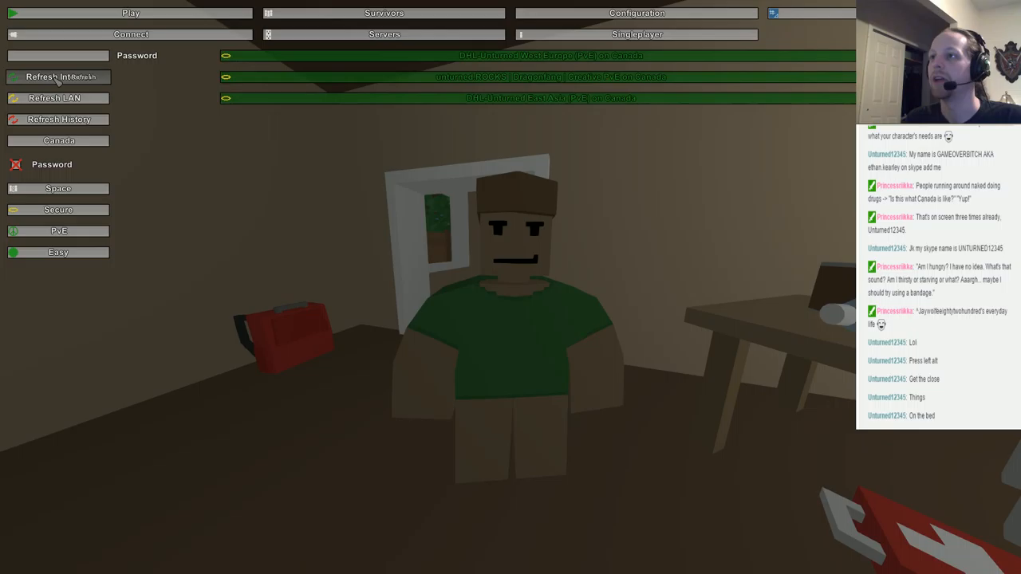
{"action": "left_click", "coordinate": [58, 76]}
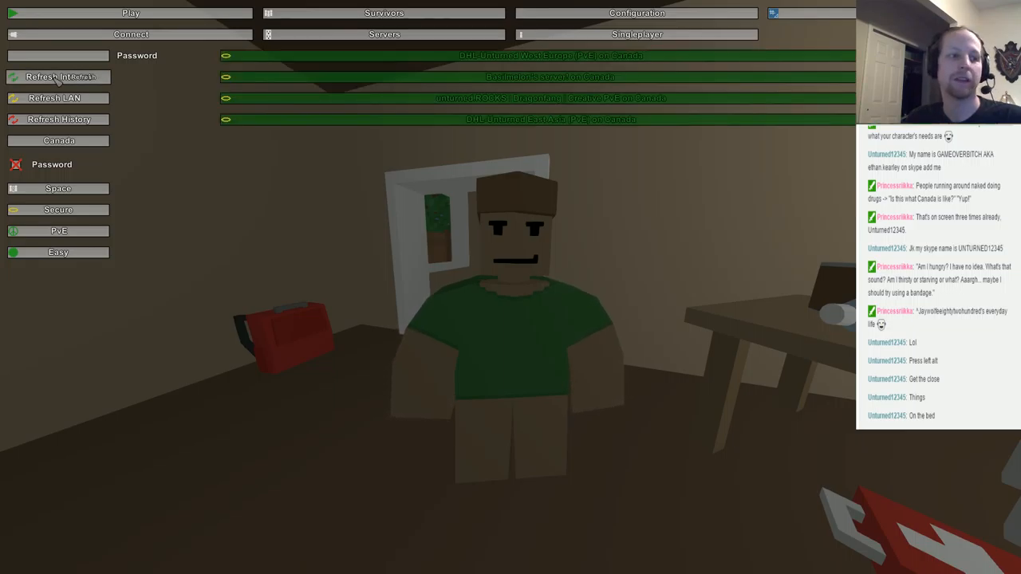
{"action": "left_click", "coordinate": [58, 77]}
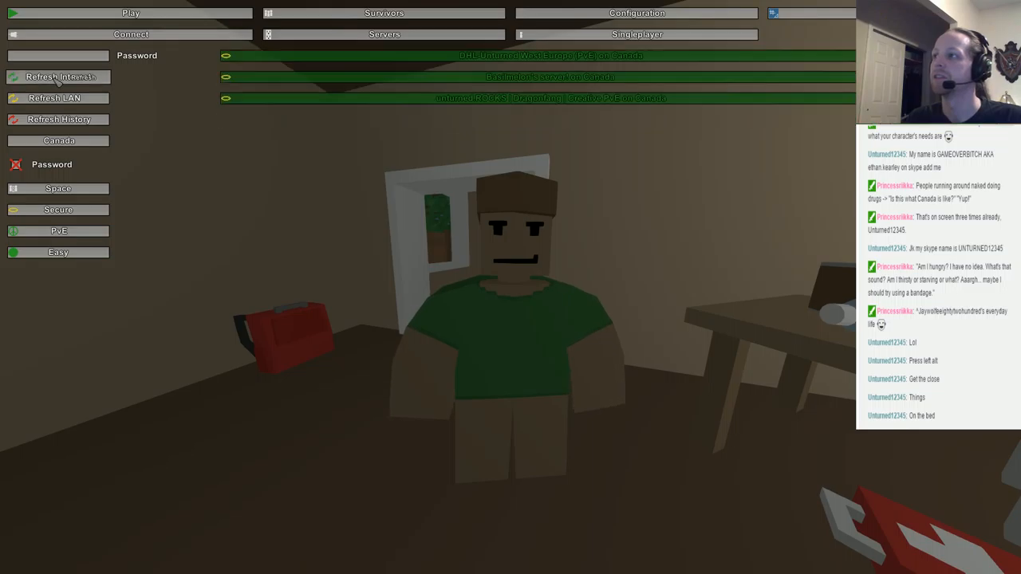
{"action": "left_click", "coordinate": [57, 76]}
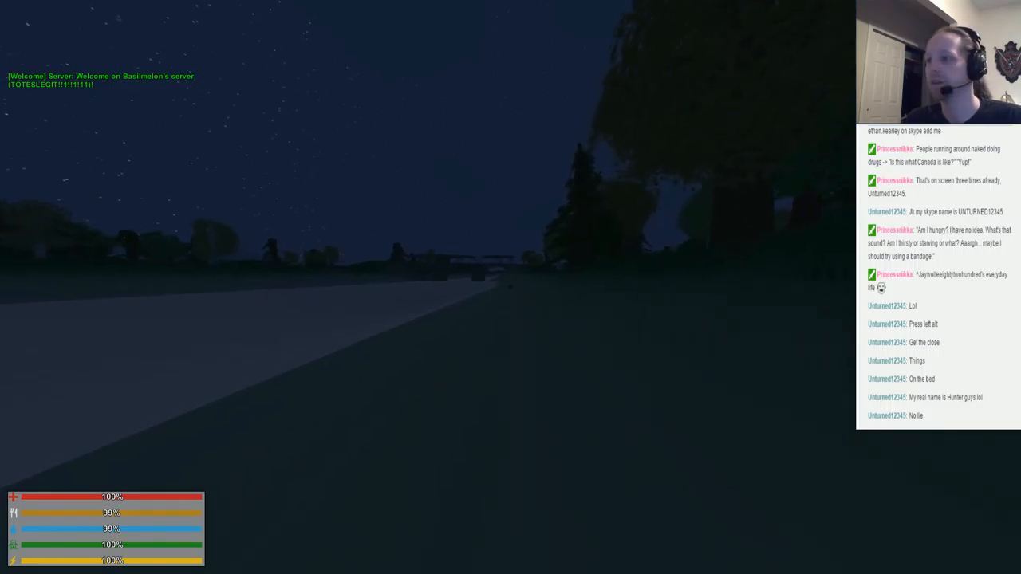
{"action": "mouse_move", "coordinate": [438, 279]}
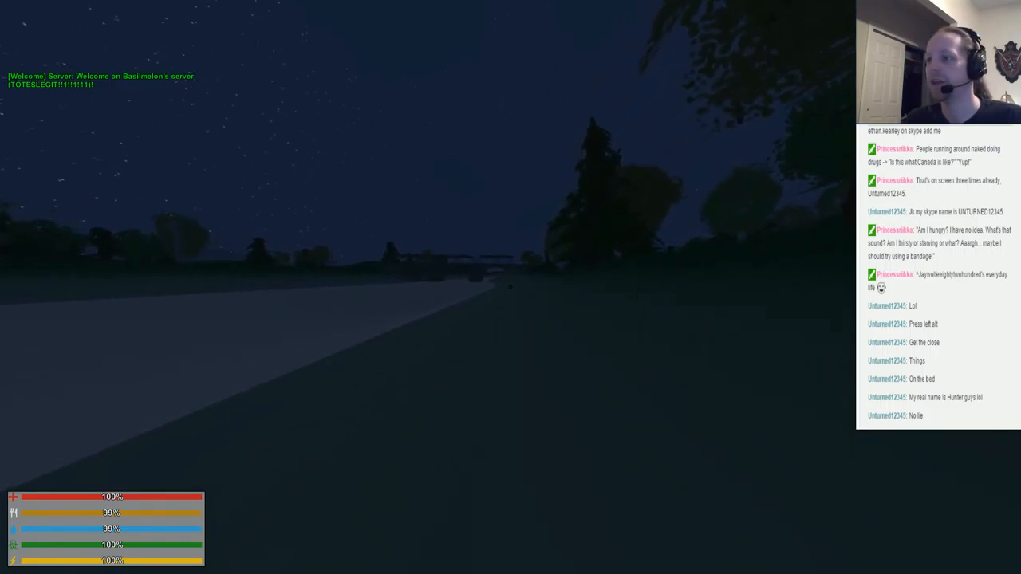